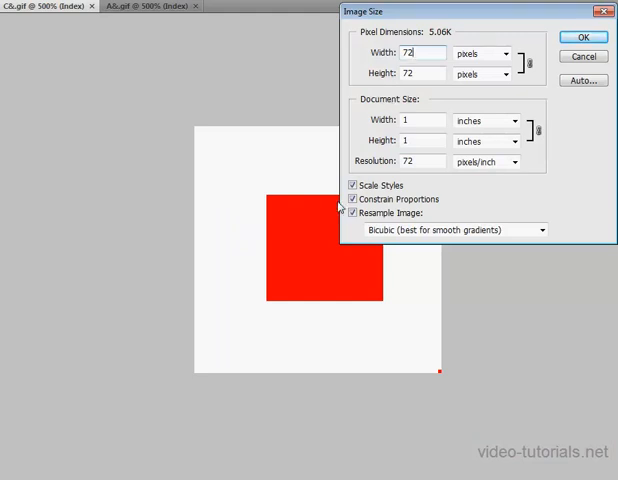
# Close the Image Size dialog after confirming 72×72 px at one inch, 72 ppi
pyautogui.click(416, 72)
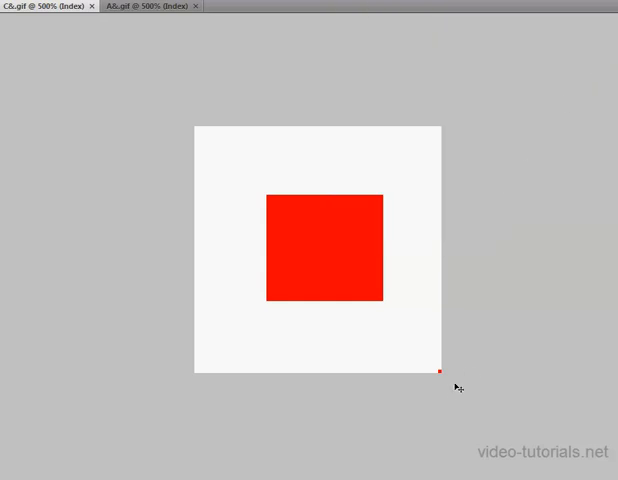
pyautogui.moveTo(444, 376)
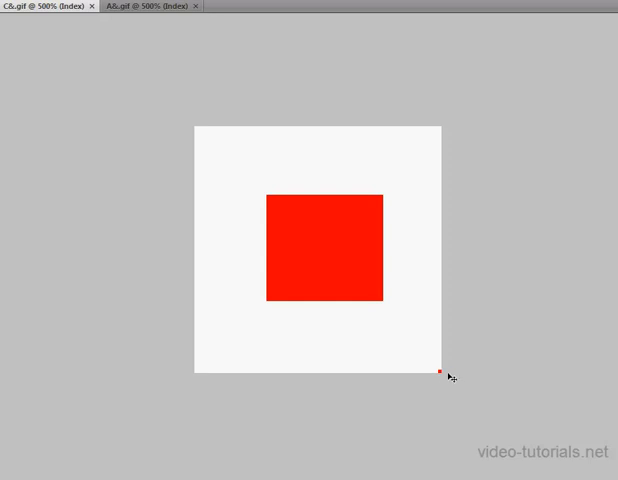
pyautogui.moveTo(336, 252)
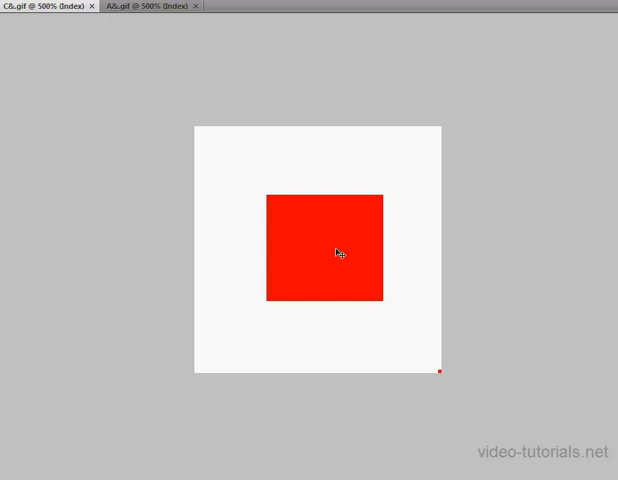
pyautogui.moveTo(442, 268)
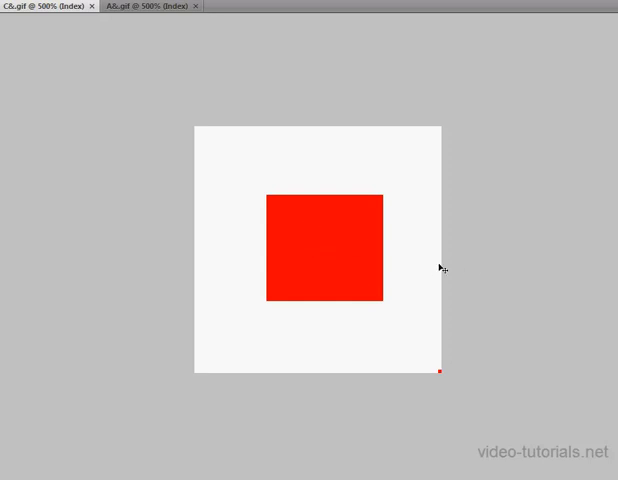
pyautogui.moveTo(472, 272)
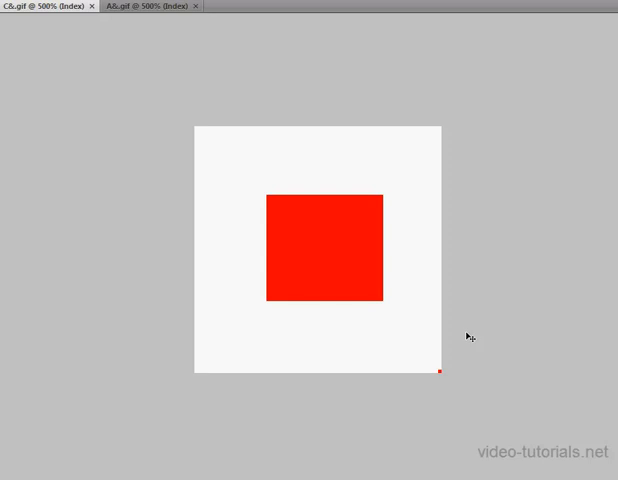
pyautogui.moveTo(250, 100)
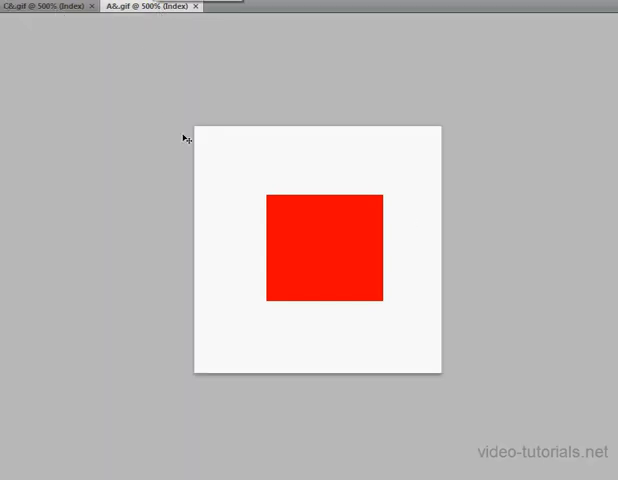
pyautogui.moveTo(316, 264)
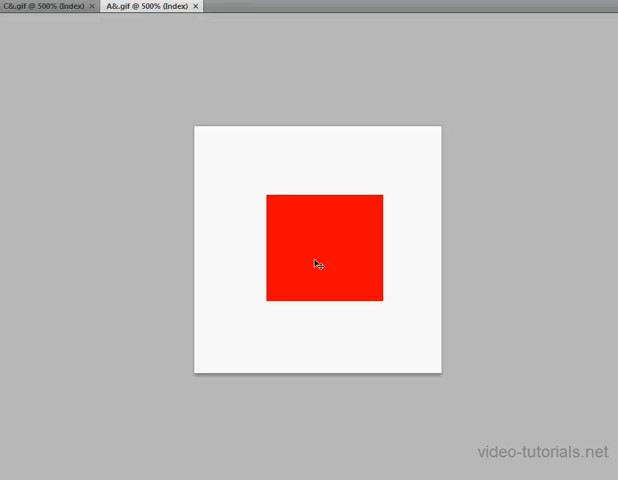
pyautogui.moveTo(448, 380)
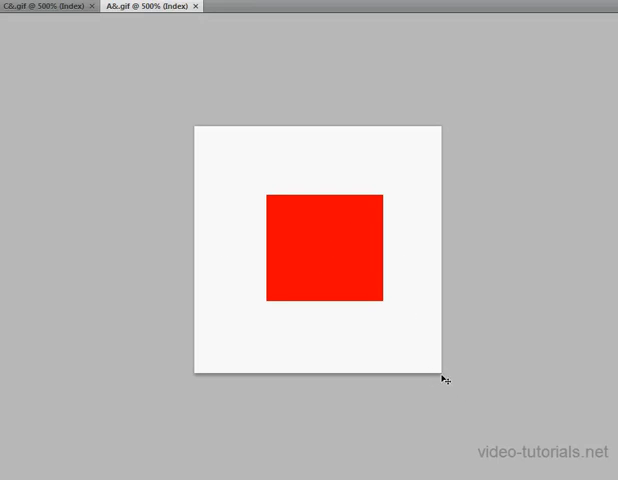
pyautogui.moveTo(378, 248)
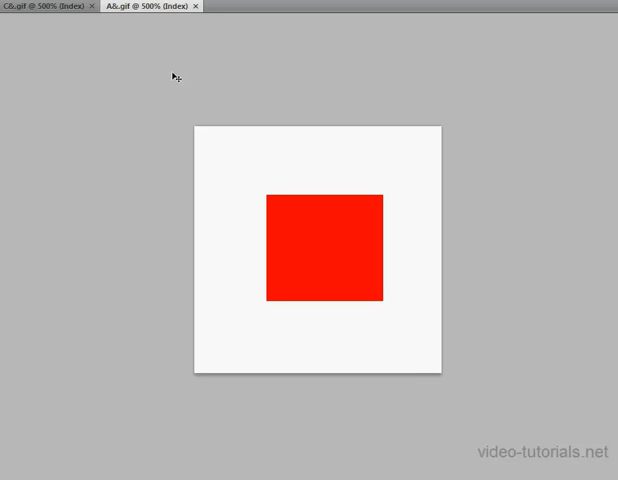
pyautogui.moveTo(162, 68)
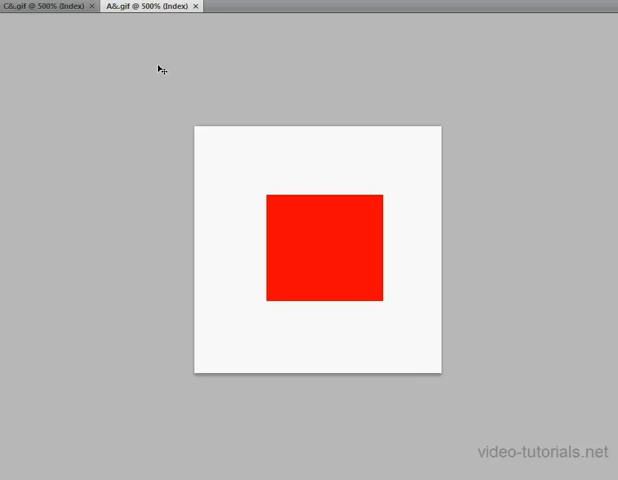
pyautogui.moveTo(148, 58)
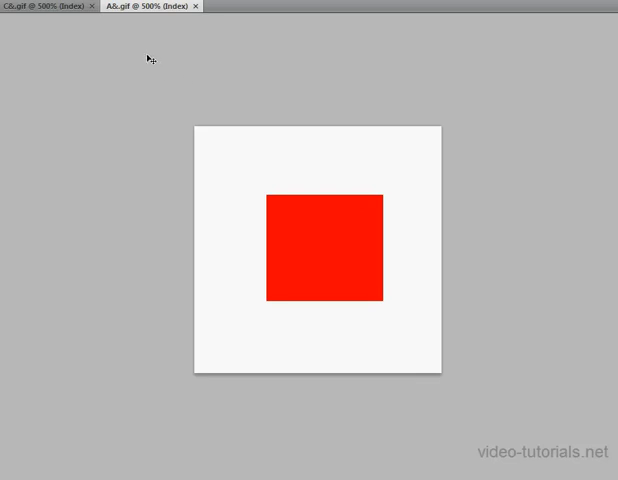
pyautogui.moveTo(148, 44)
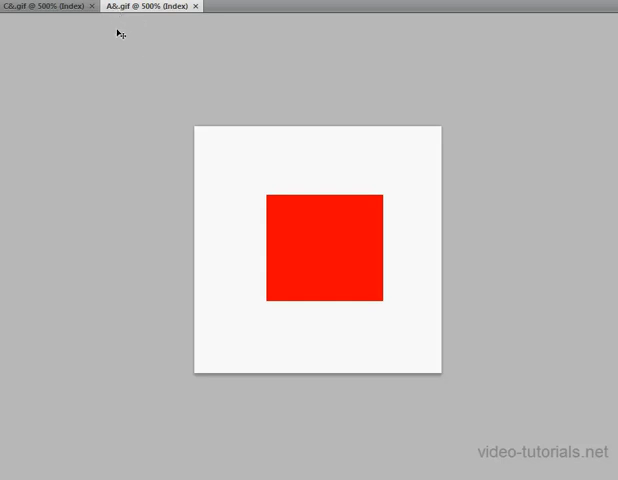
pyautogui.moveTo(166, 54)
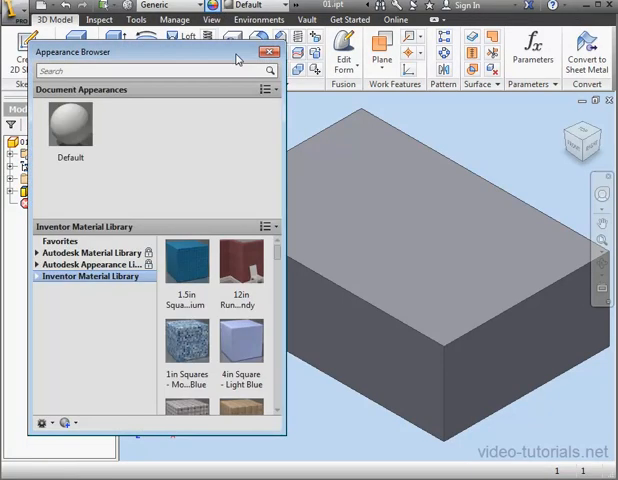
# Edit the Default appearance and load C6.gif as its image texture
pyautogui.click(40, 422)
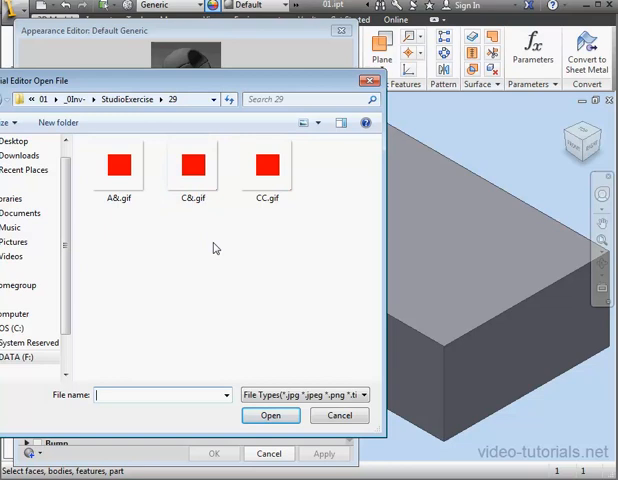
pyautogui.click(192, 164)
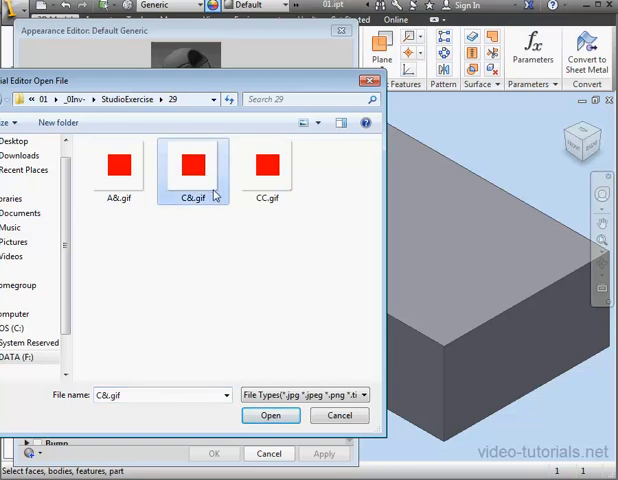
pyautogui.moveTo(212, 192)
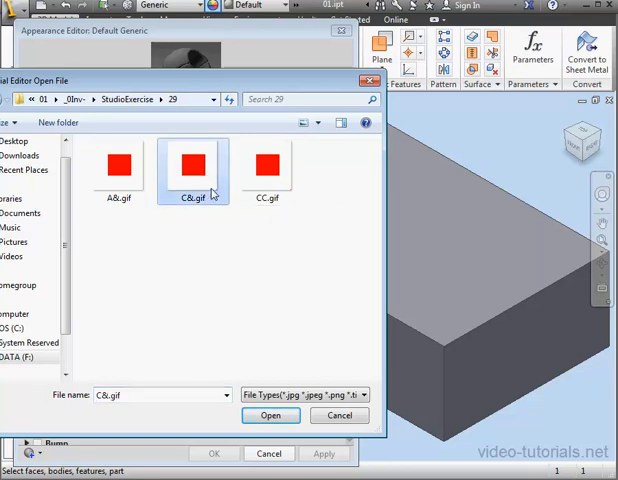
pyautogui.click(270, 416)
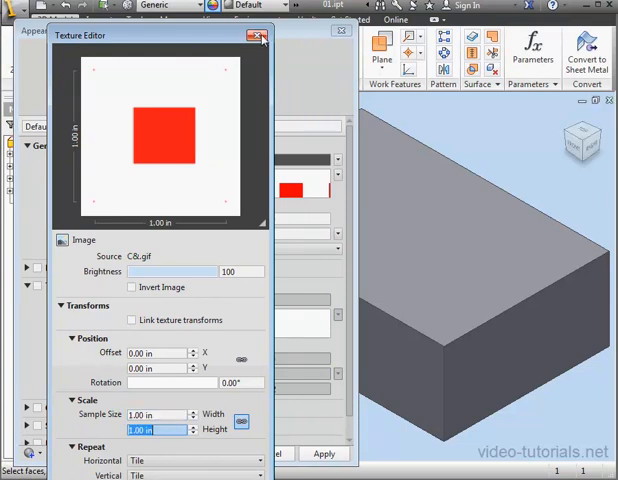
pyautogui.click(258, 34)
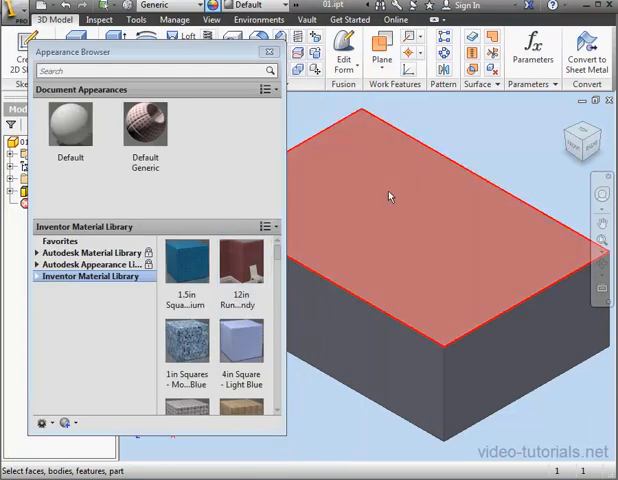
# Assign the Default Generic appearance to the selected top face of the box
pyautogui.rightClick(146, 128)
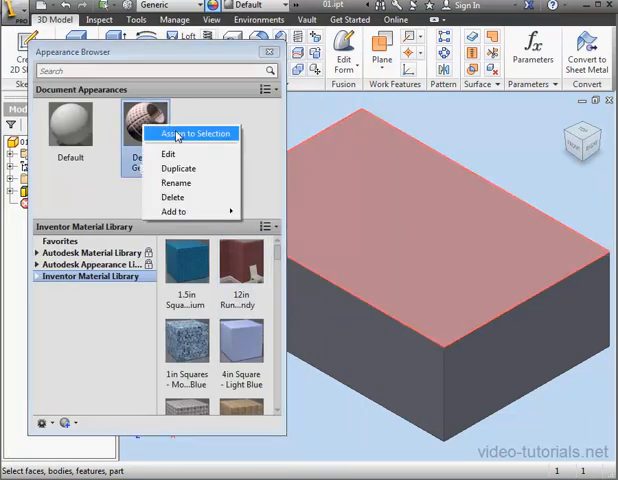
pyautogui.click(192, 132)
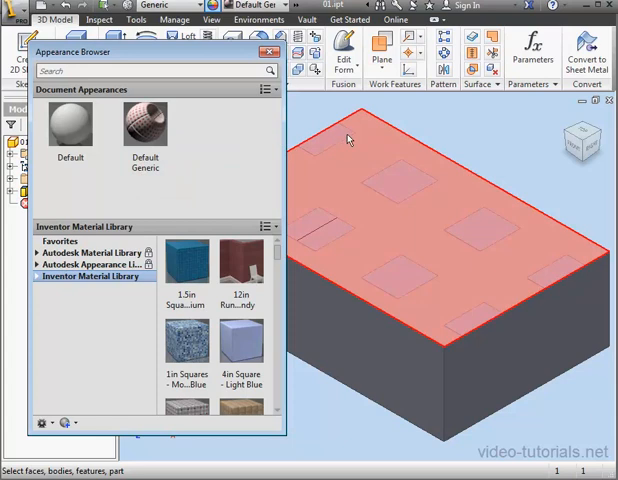
pyautogui.click(272, 52)
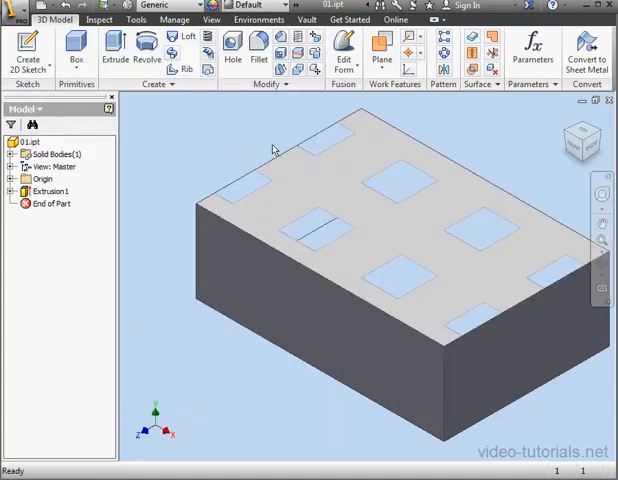
# Set the Render Image background to Gallery
pyautogui.click(260, 20)
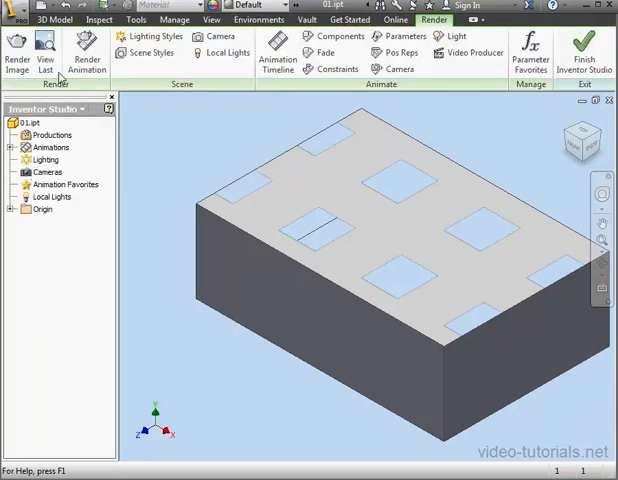
pyautogui.click(16, 48)
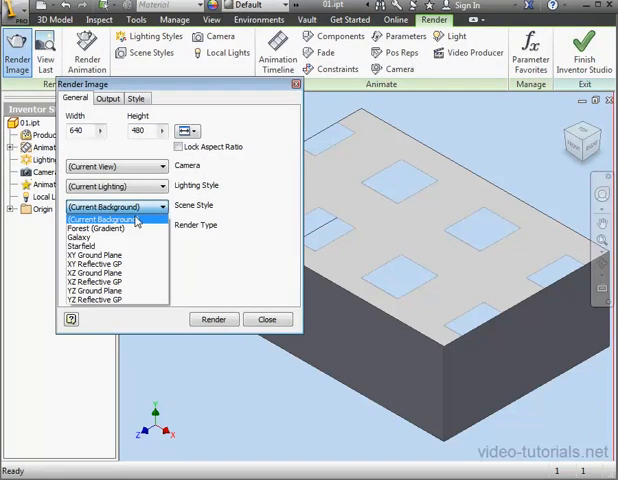
pyautogui.click(80, 236)
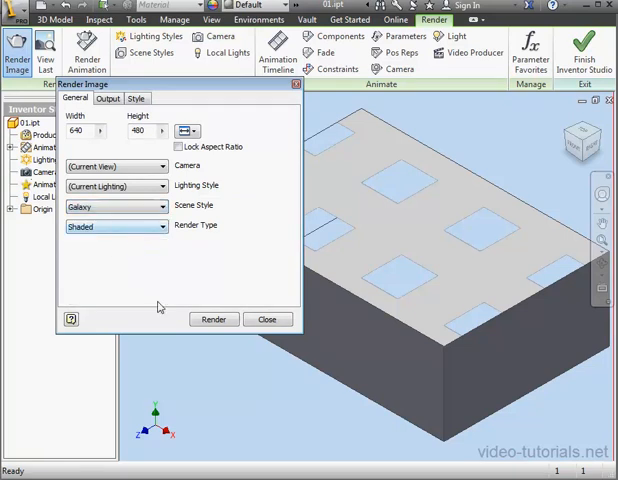
pyautogui.click(214, 320)
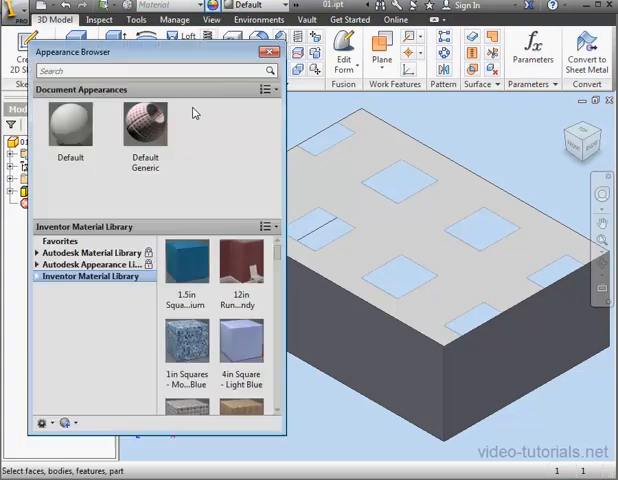
# Replace the Default Generic texture image with CC.gif so the top face shows red squares
pyautogui.doubleClick(144, 126)
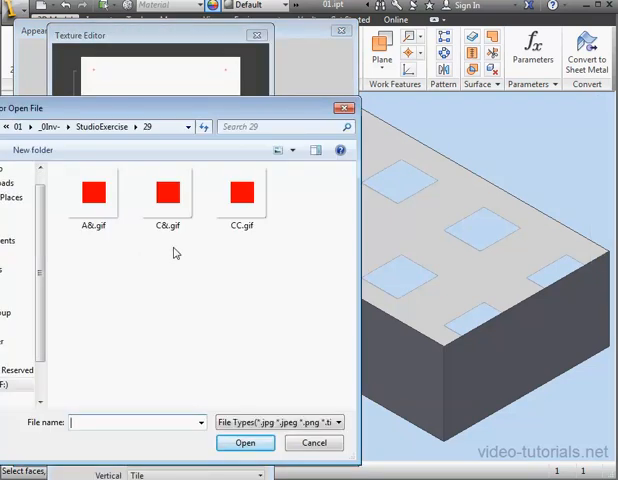
pyautogui.click(240, 192)
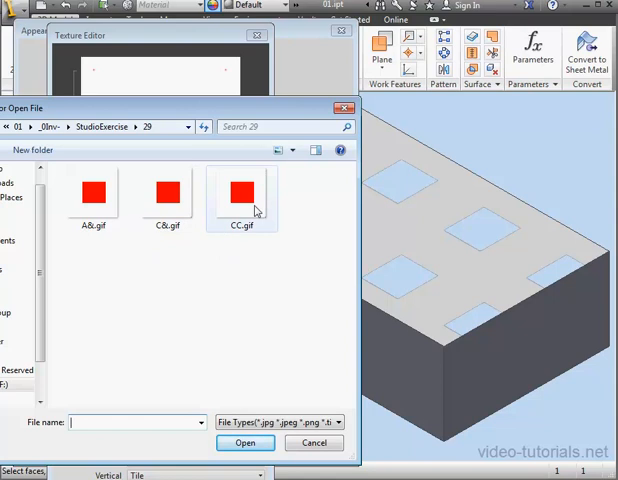
pyautogui.click(242, 196)
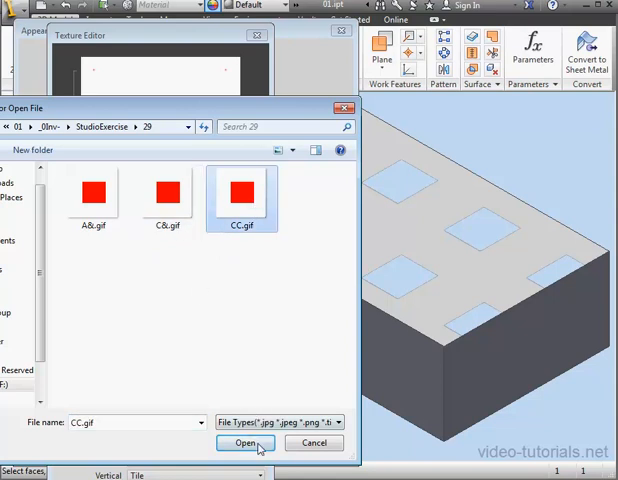
pyautogui.click(244, 444)
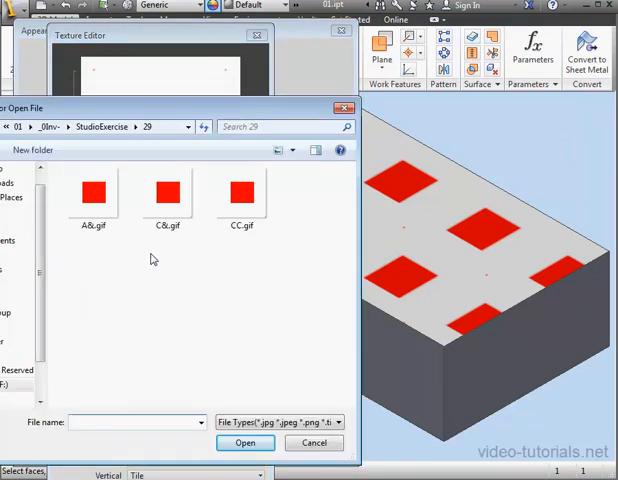
# Load AB.gif as the texture image and save the appearance edits
pyautogui.click(94, 192)
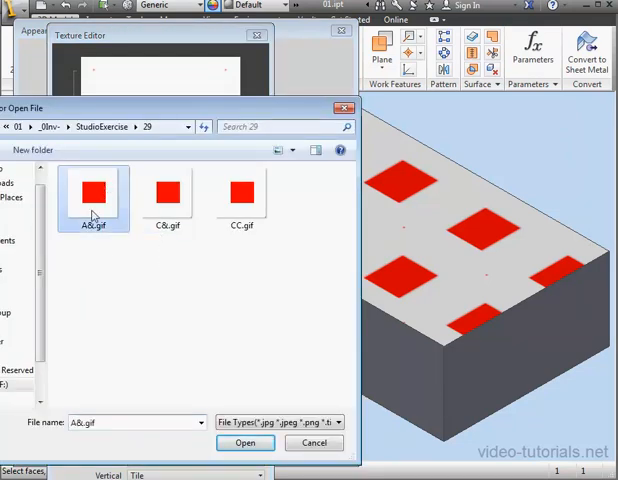
pyautogui.moveTo(96, 196)
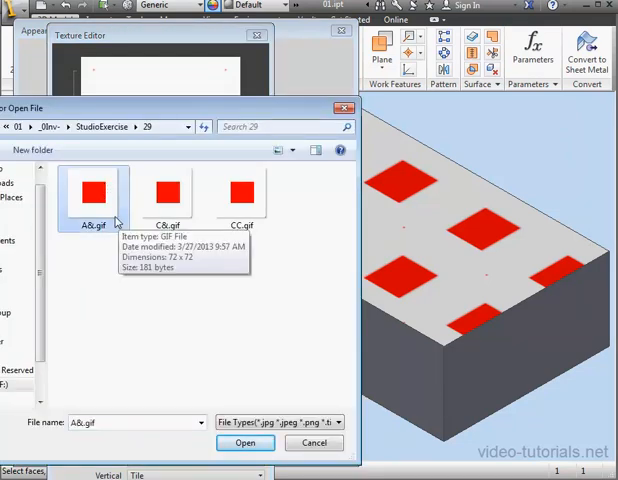
pyautogui.moveTo(118, 250)
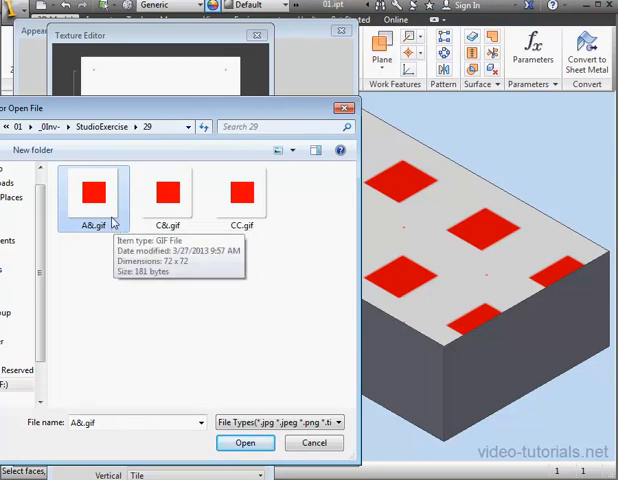
pyautogui.click(244, 442)
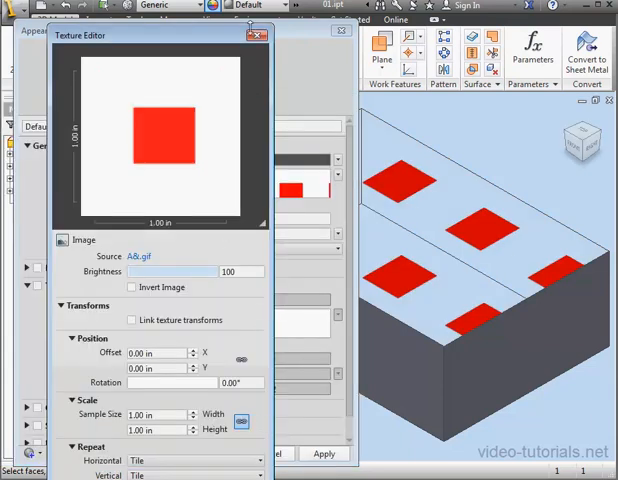
pyautogui.click(256, 34)
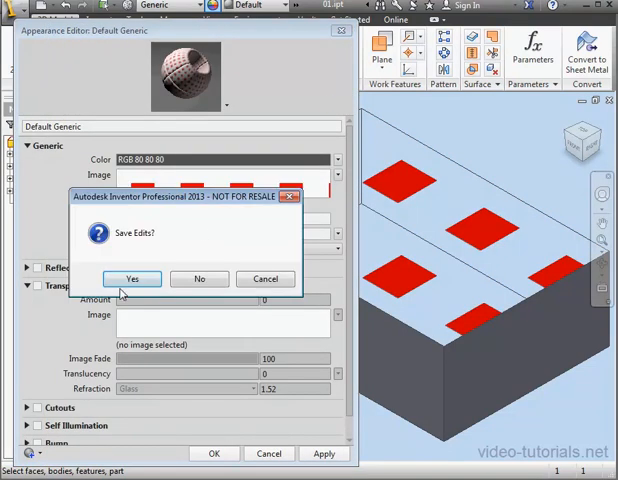
pyautogui.click(132, 280)
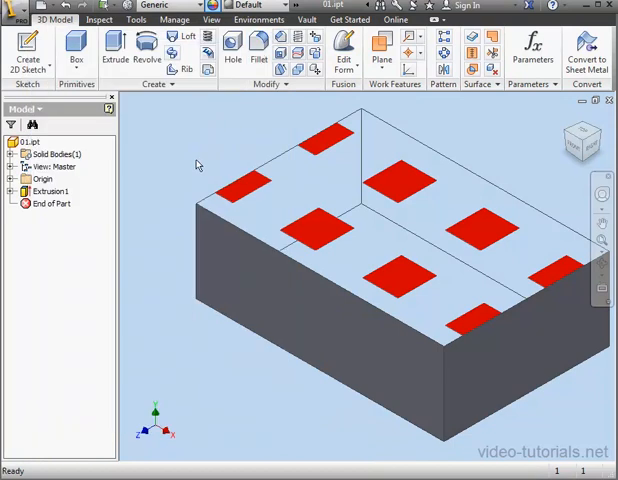